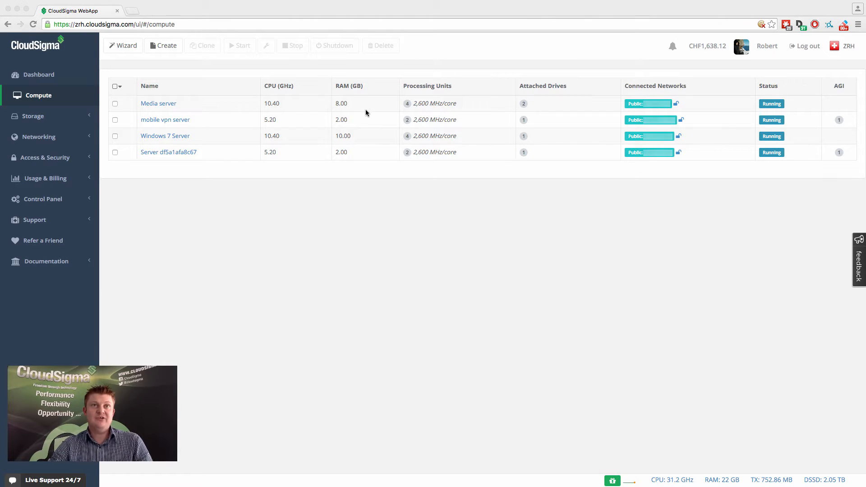
mouse_move(205, 87)
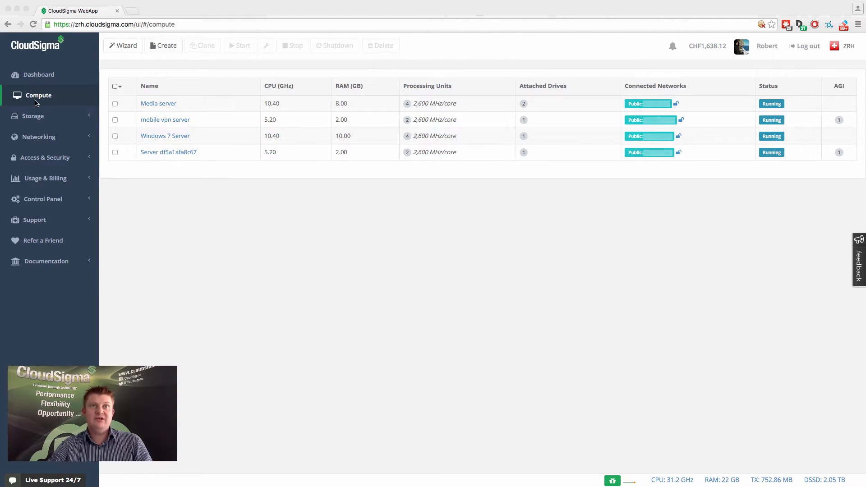
mouse_move(63, 104)
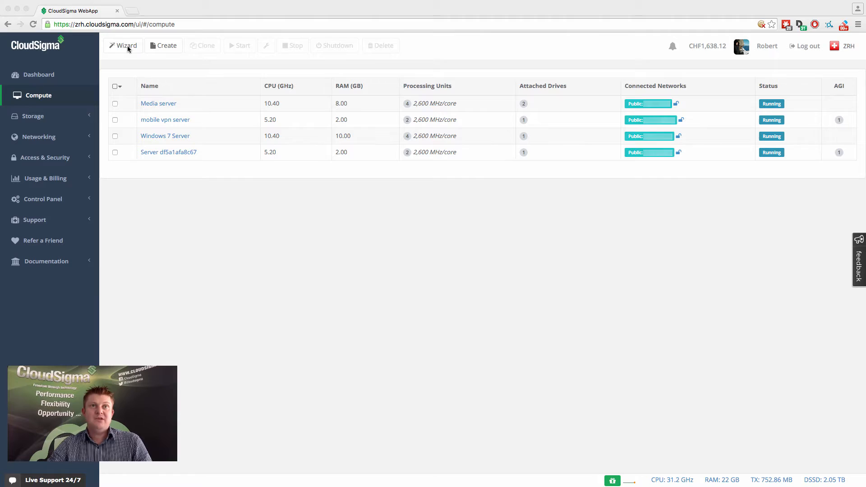
Launch Simple Server Creation from the Compute toolbar, landing on the size step with Small-3 preselected
left_click(123, 45)
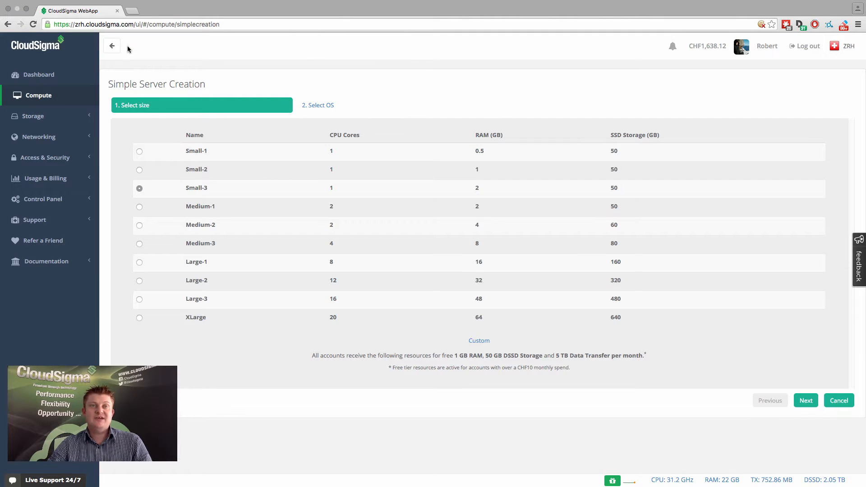
mouse_move(112, 45)
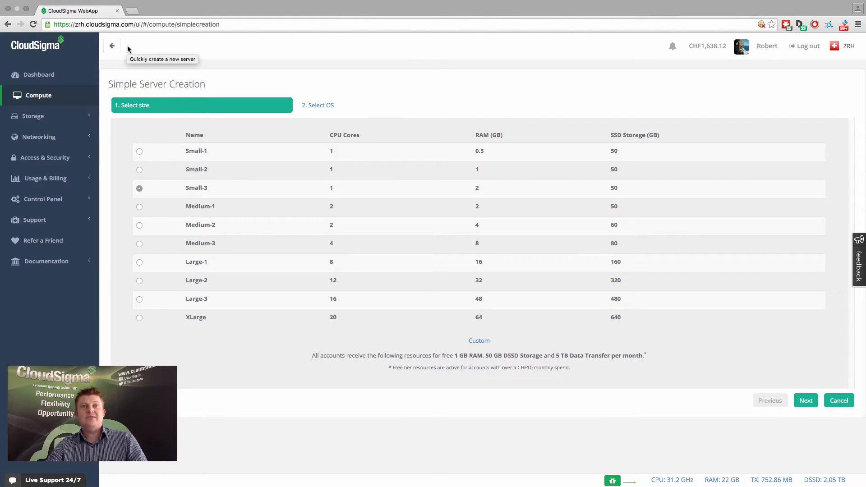
mouse_move(241, 157)
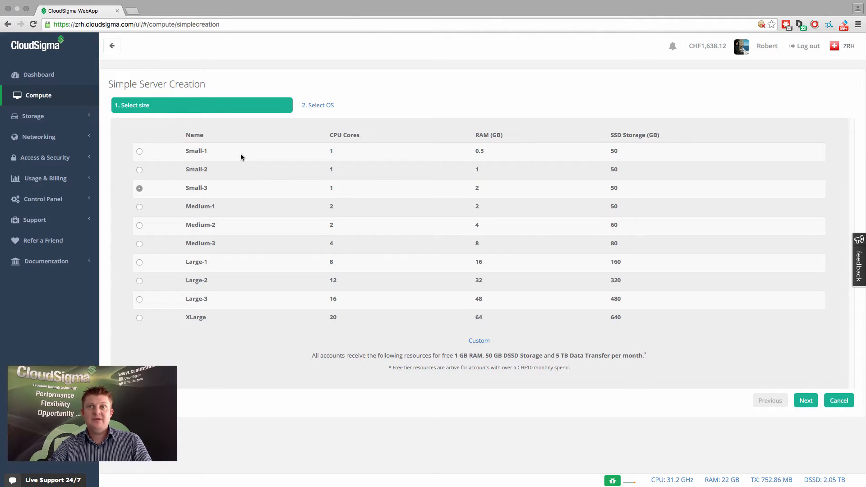
mouse_move(395, 315)
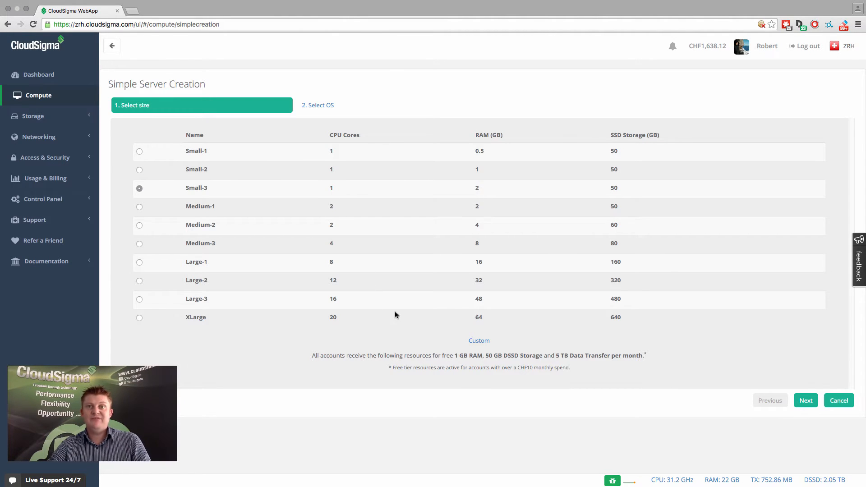
mouse_move(256, 205)
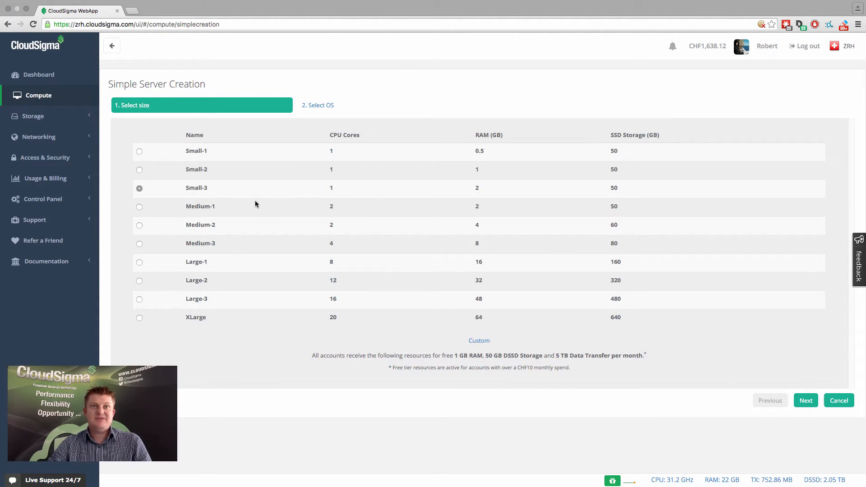
mouse_move(348, 213)
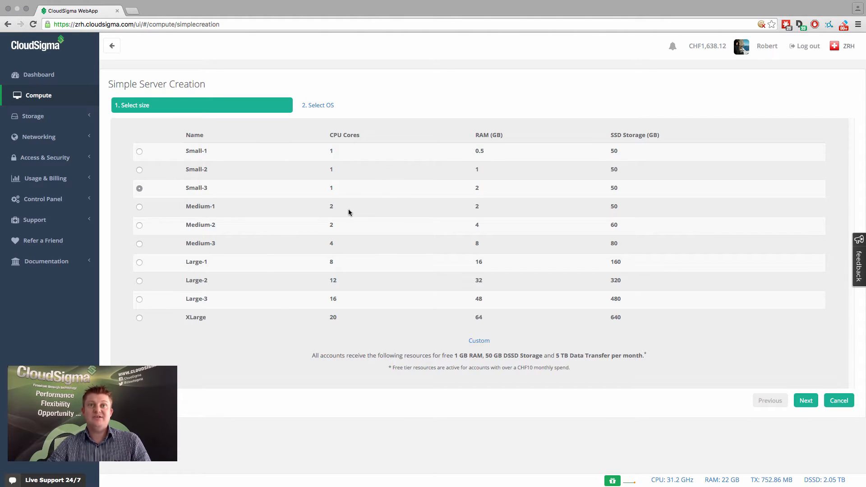
mouse_move(264, 225)
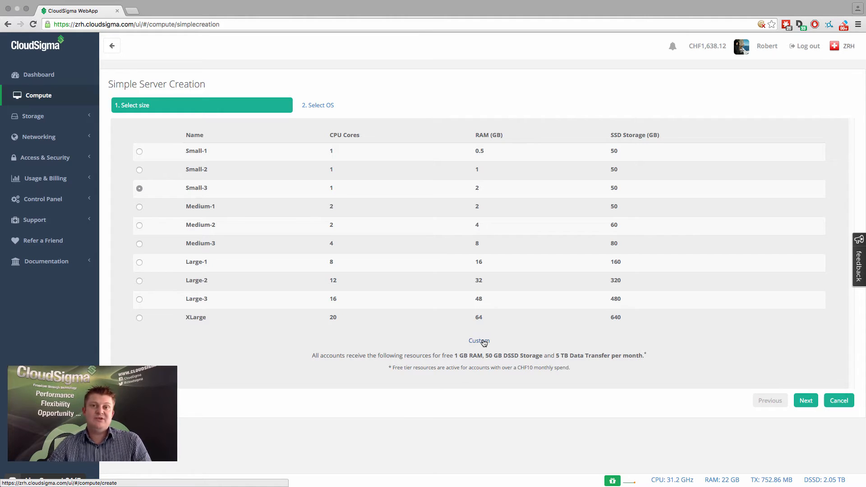
mouse_move(454, 240)
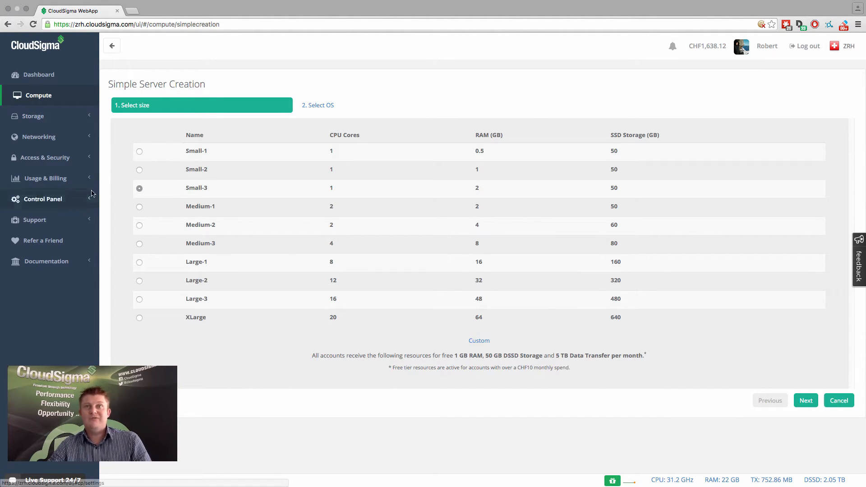
mouse_move(604, 292)
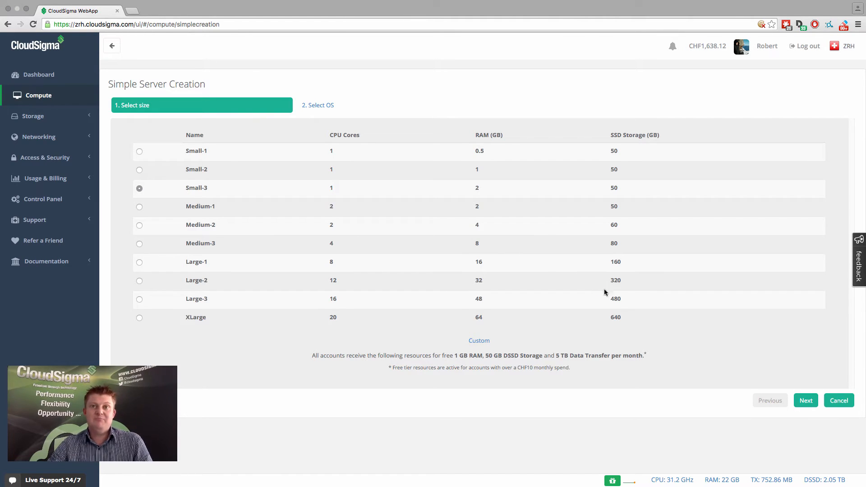
mouse_move(615, 287)
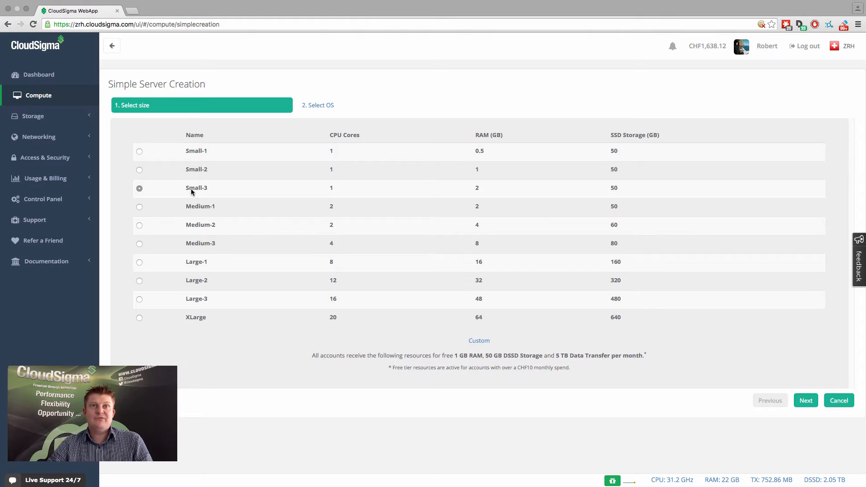
mouse_move(573, 216)
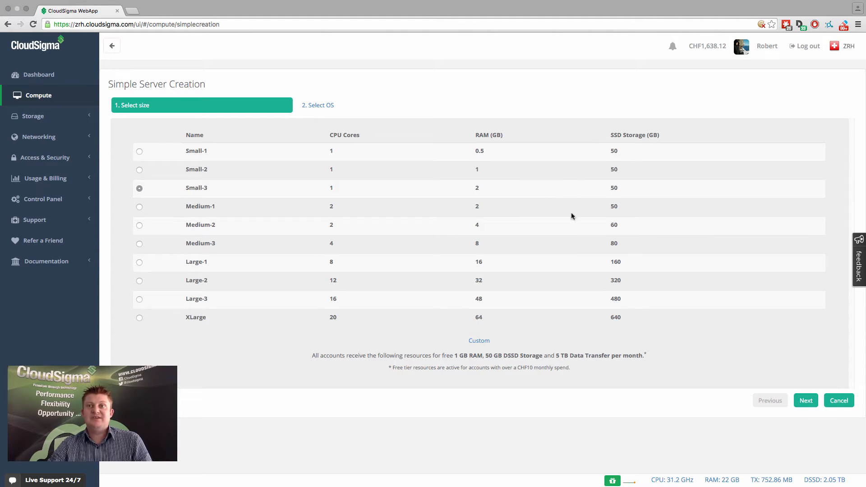
Keep the Small-3 size and advance to step 2, Select OS
left_click(805, 400)
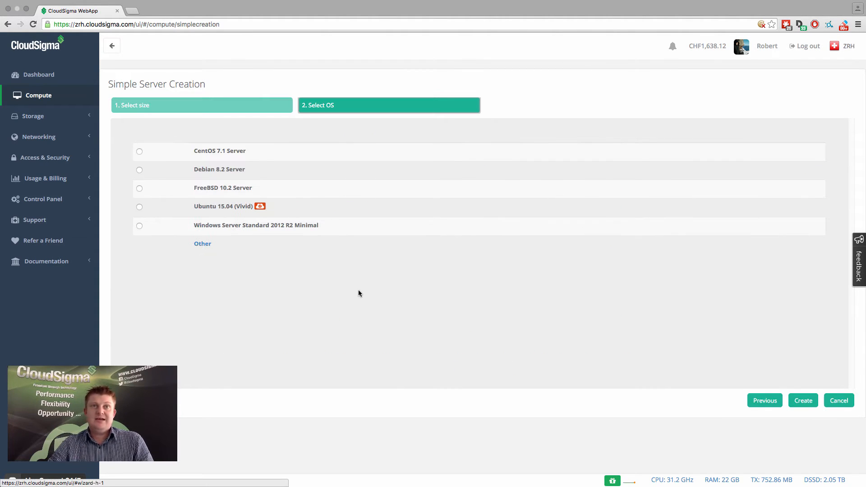
mouse_move(168, 216)
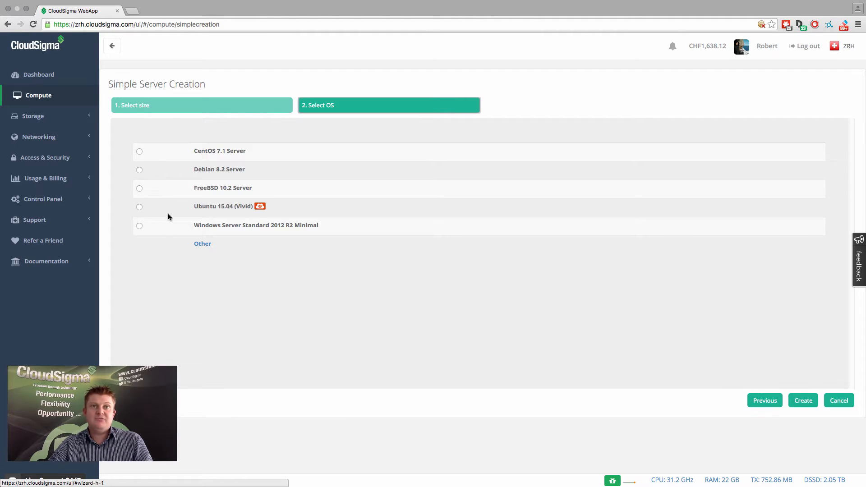
mouse_move(185, 178)
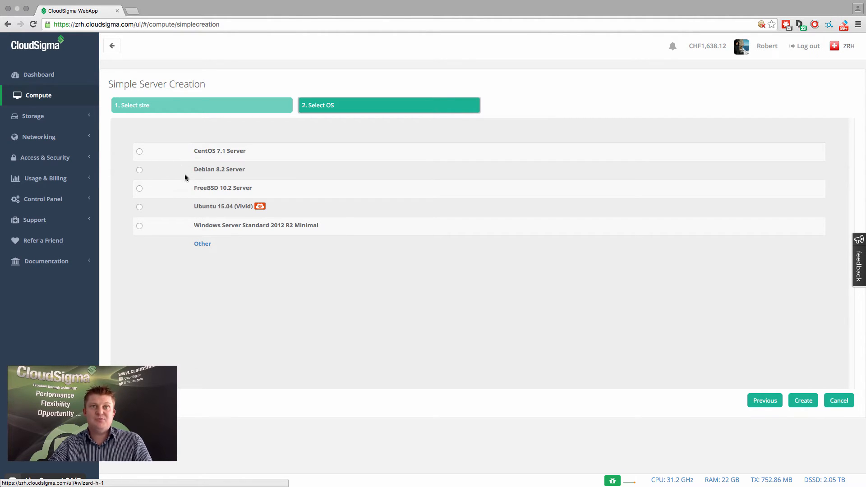
mouse_move(185, 217)
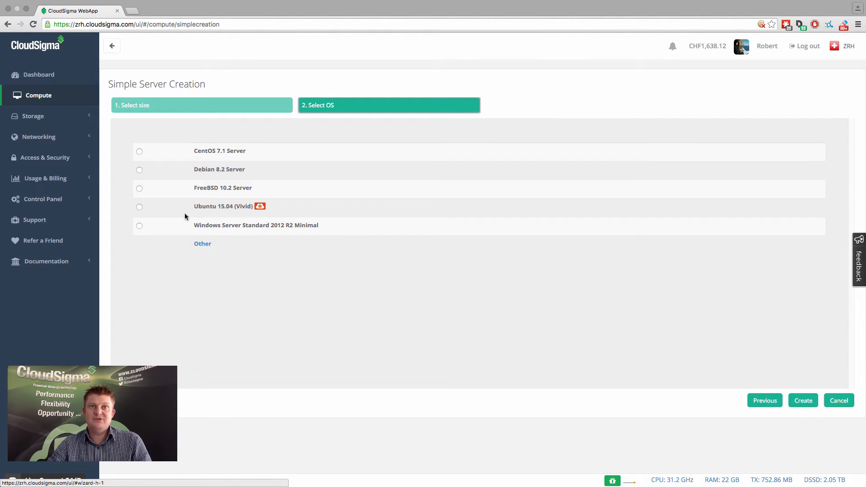
mouse_move(258, 244)
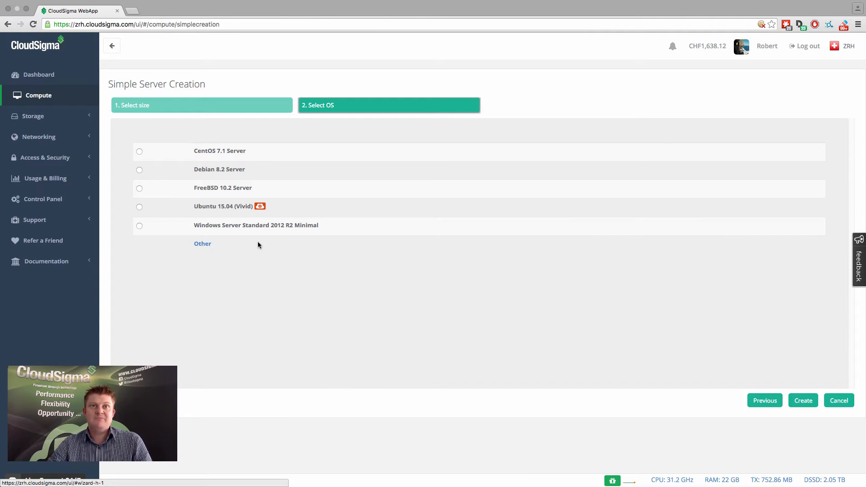
mouse_move(203, 245)
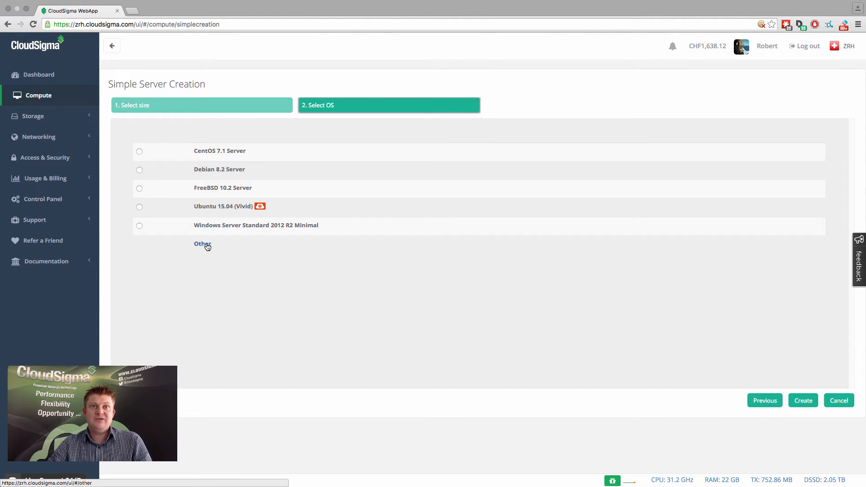
Browse the full operating system list via Other, scanning down and back up for Debian 8.2 Server
left_click(203, 244)
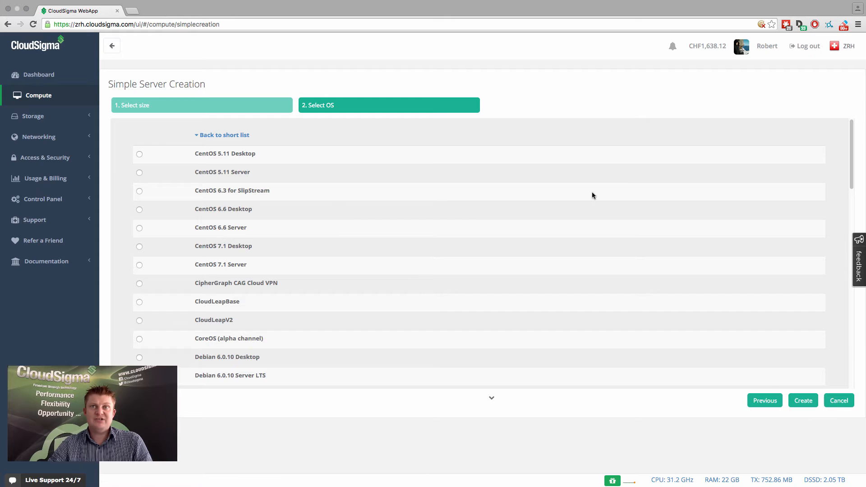
scroll("down", 3)
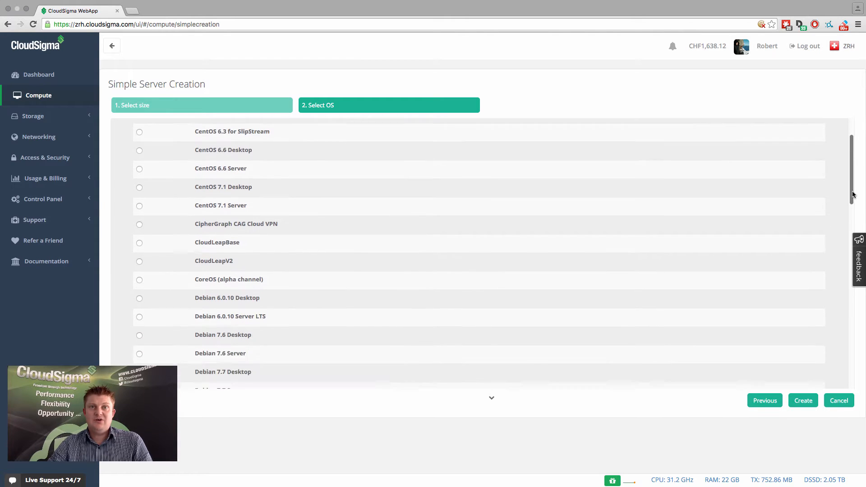
scroll("down", 3)
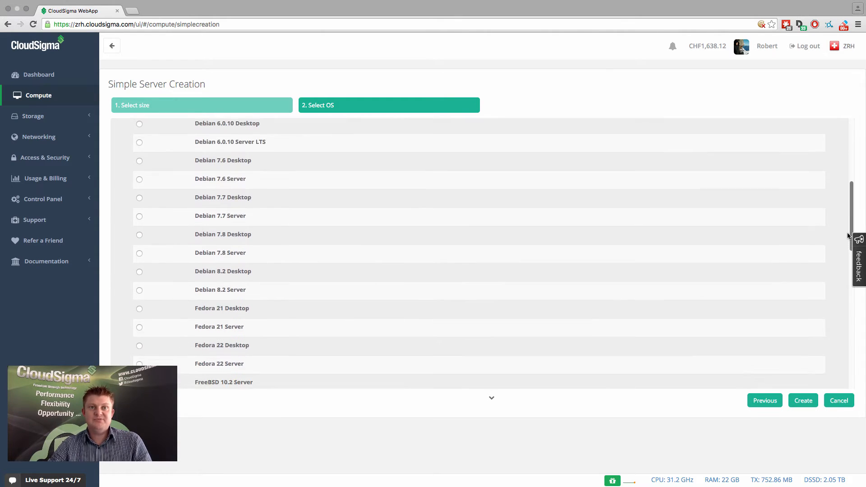
scroll("down", 3)
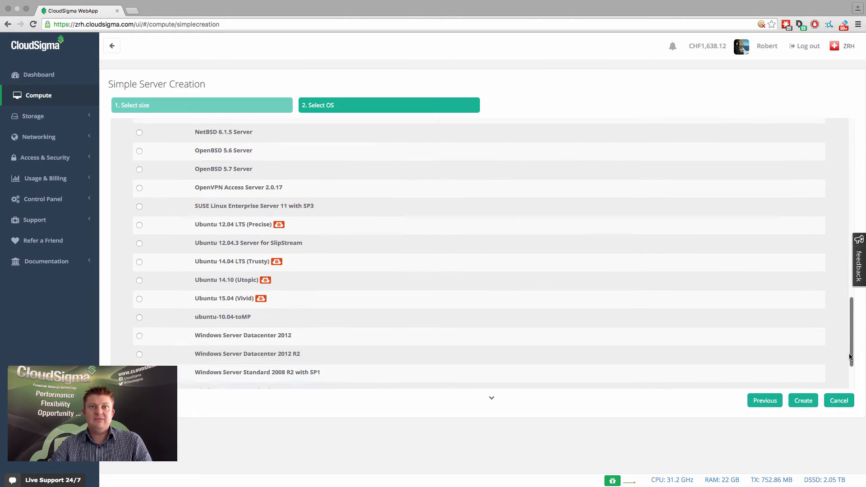
scroll("down", 3)
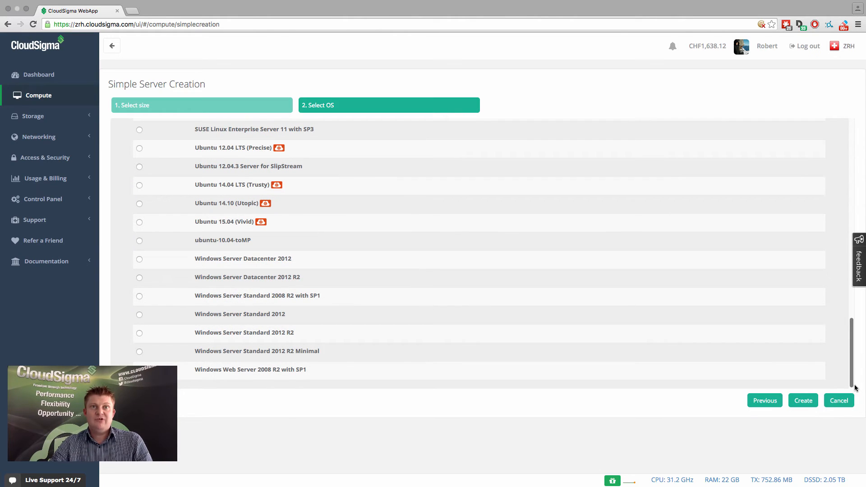
scroll("up", 3)
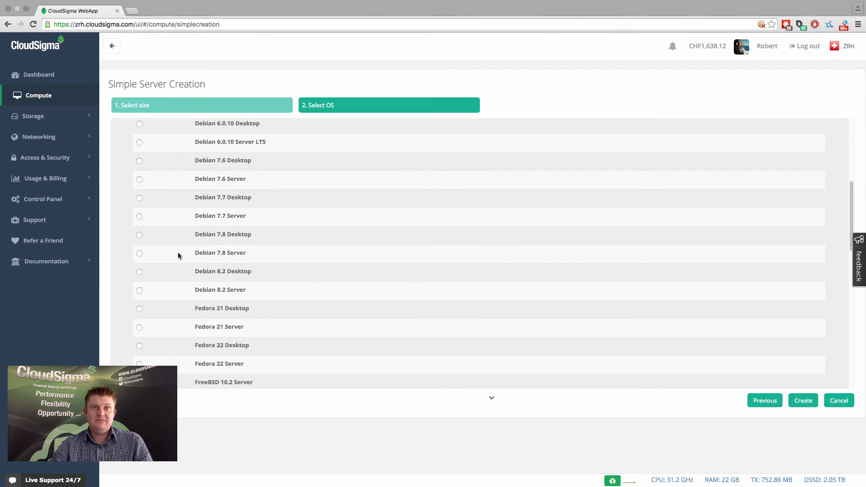
mouse_move(138, 294)
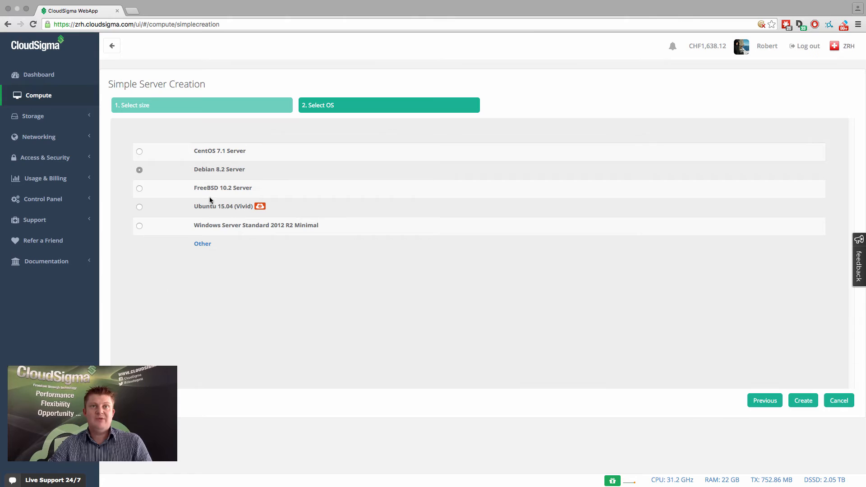
mouse_move(717, 259)
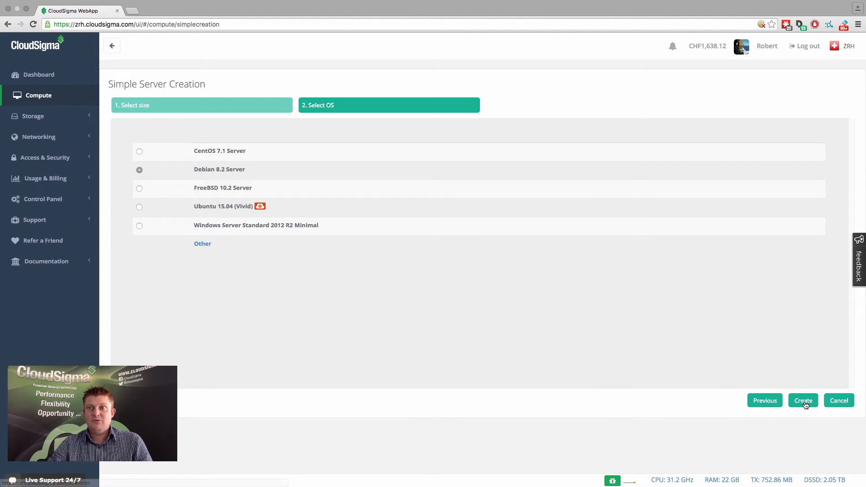
Create the Debian 8.2 Small-3 server and let drive cloning, creation and startup run
left_click(803, 401)
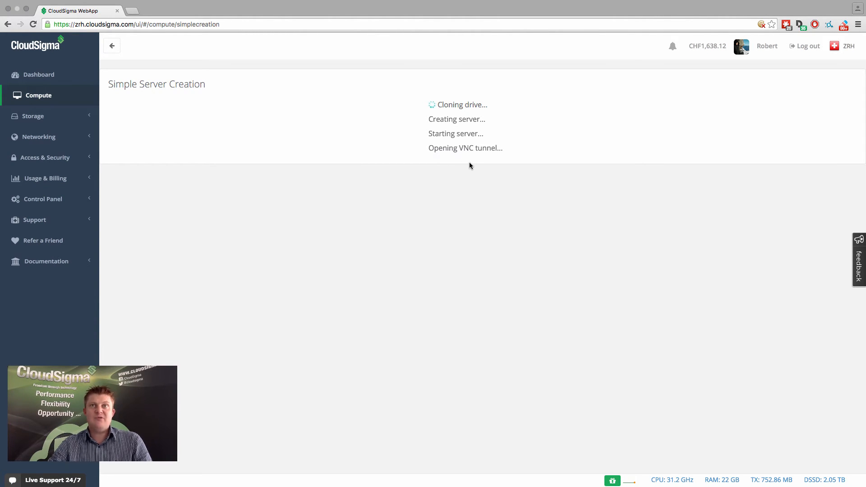
mouse_move(472, 163)
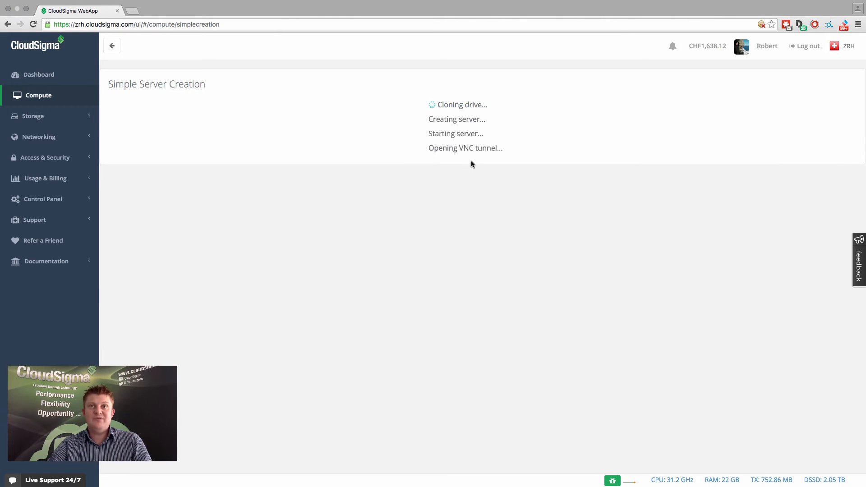
mouse_move(470, 148)
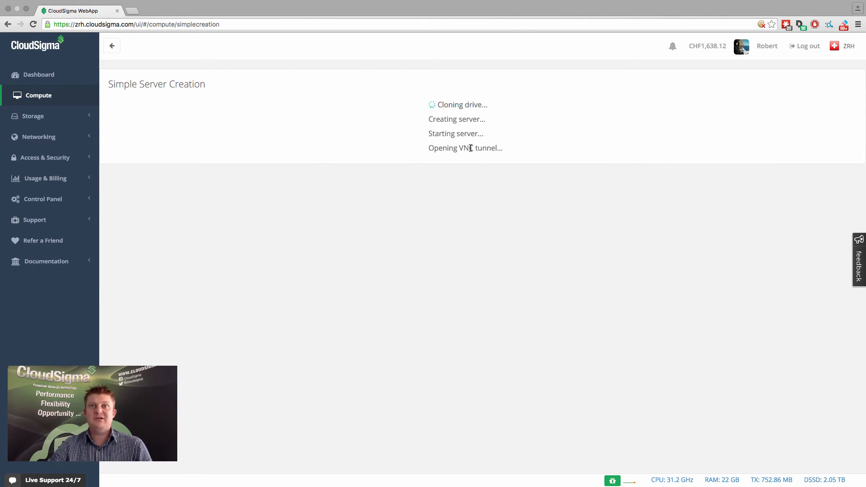
mouse_move(488, 159)
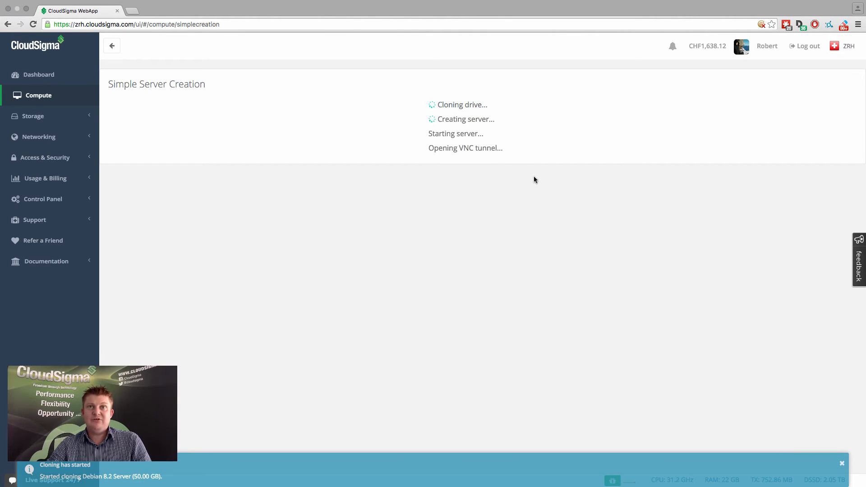
mouse_move(502, 161)
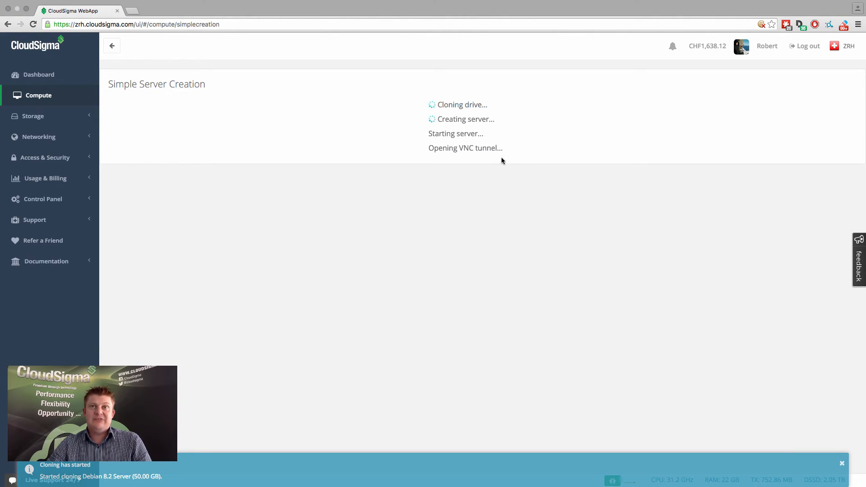
mouse_move(516, 164)
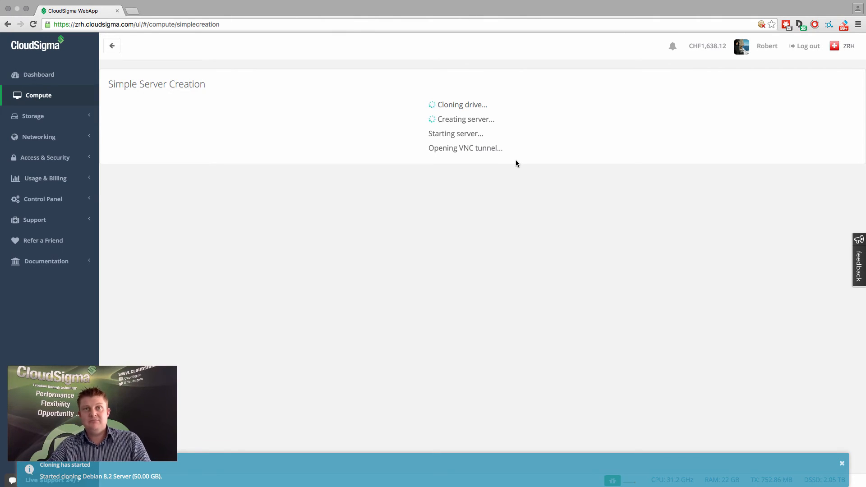
mouse_move(523, 178)
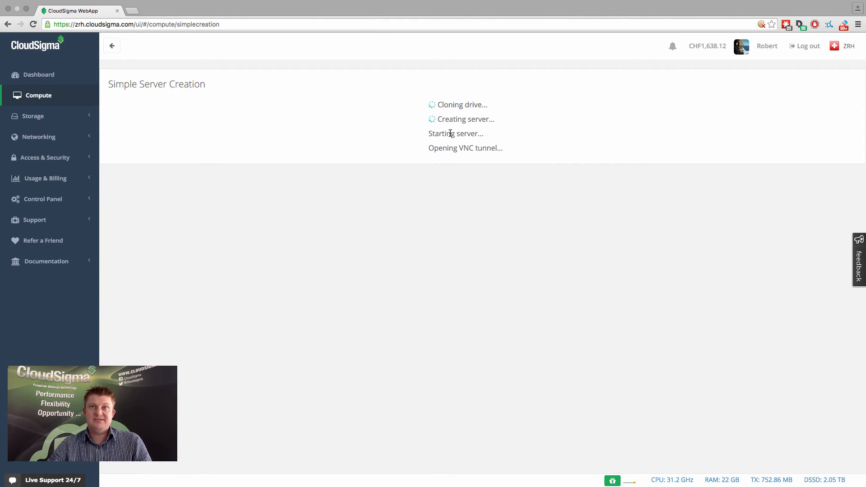
mouse_move(689, 250)
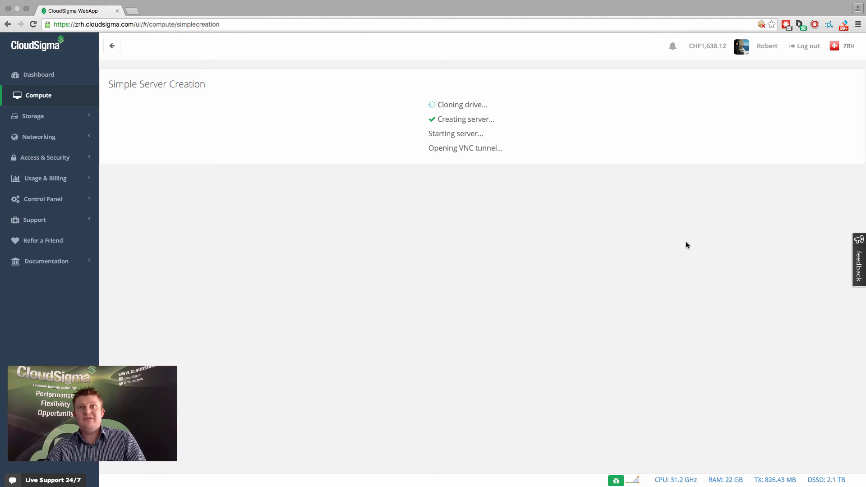
mouse_move(445, 171)
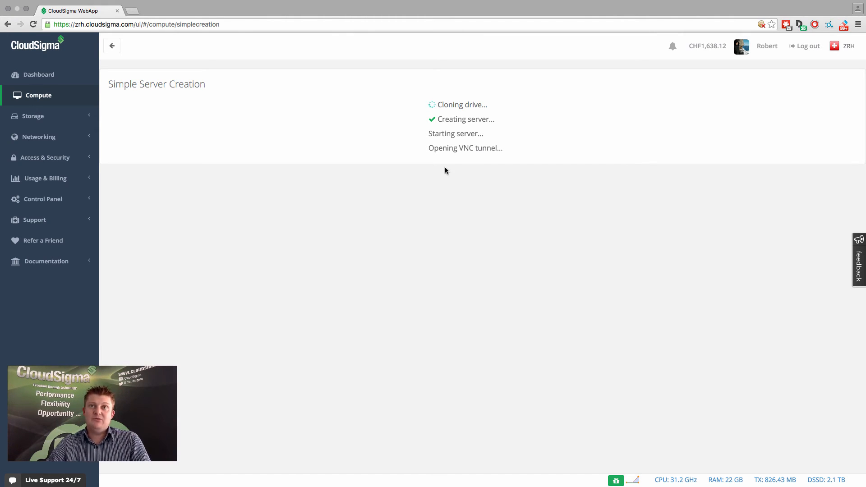
mouse_move(424, 190)
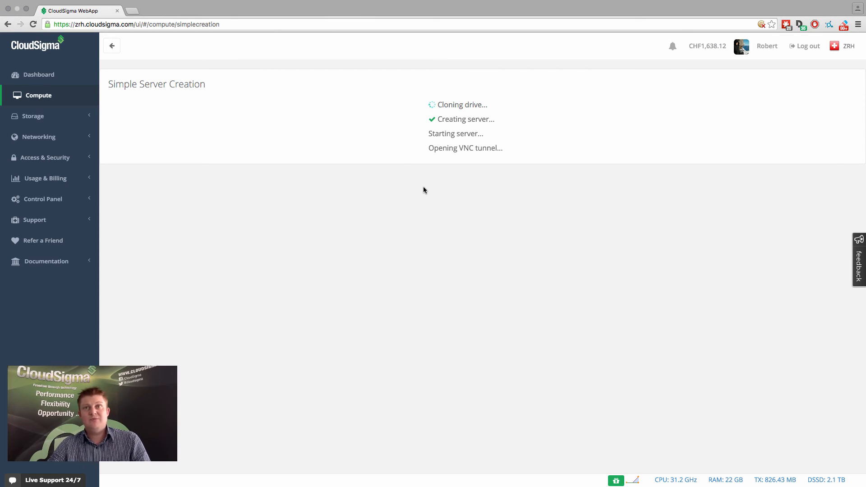
mouse_move(448, 178)
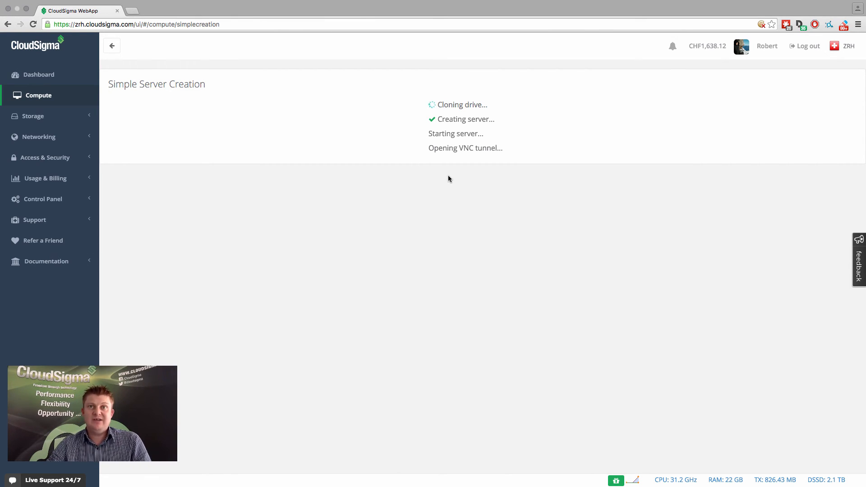
mouse_move(466, 173)
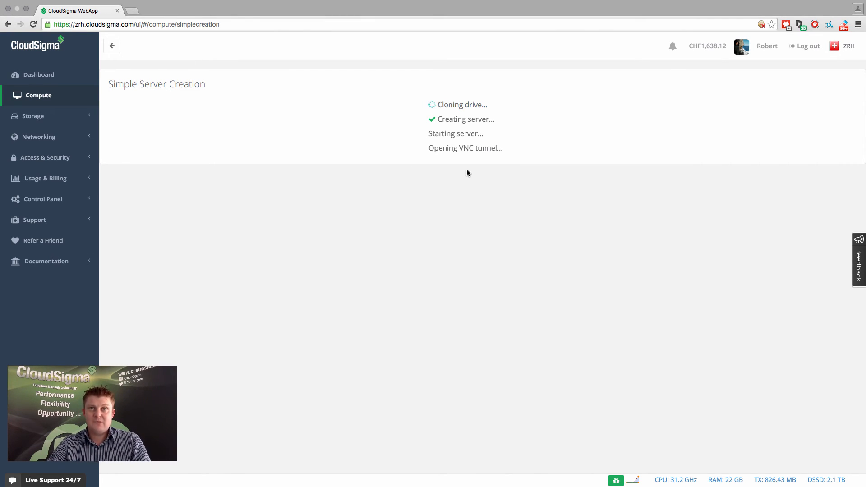
mouse_move(461, 127)
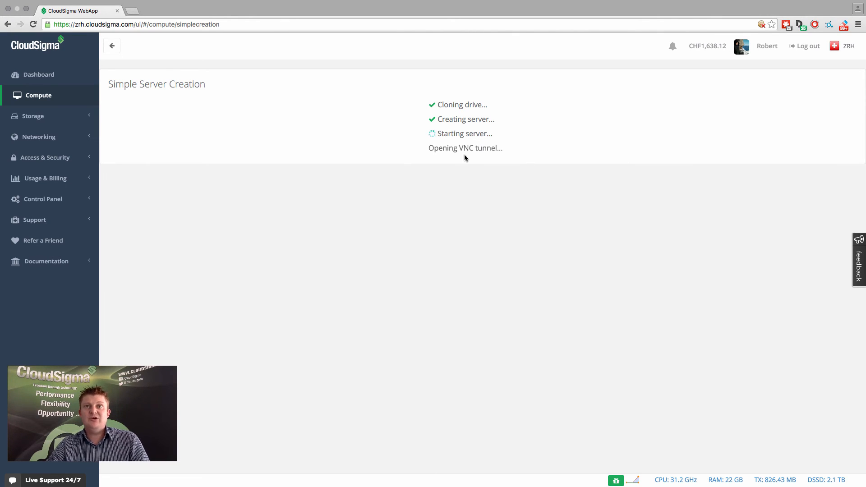
mouse_move(577, 211)
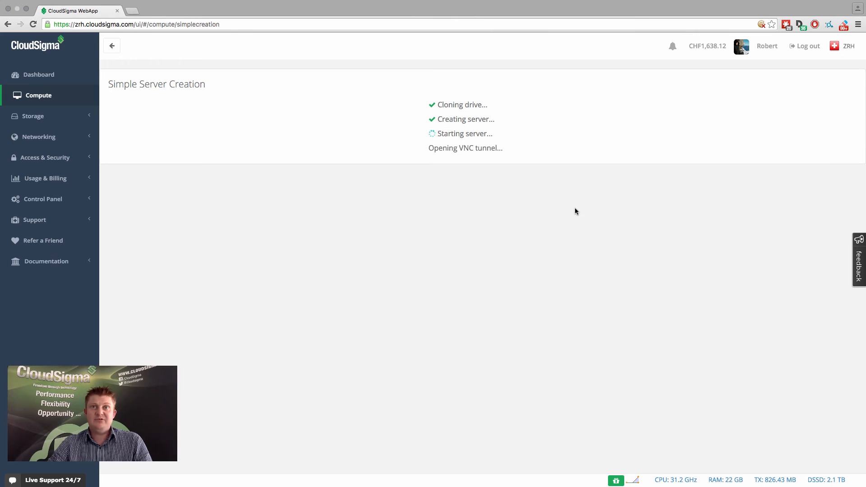
mouse_move(511, 198)
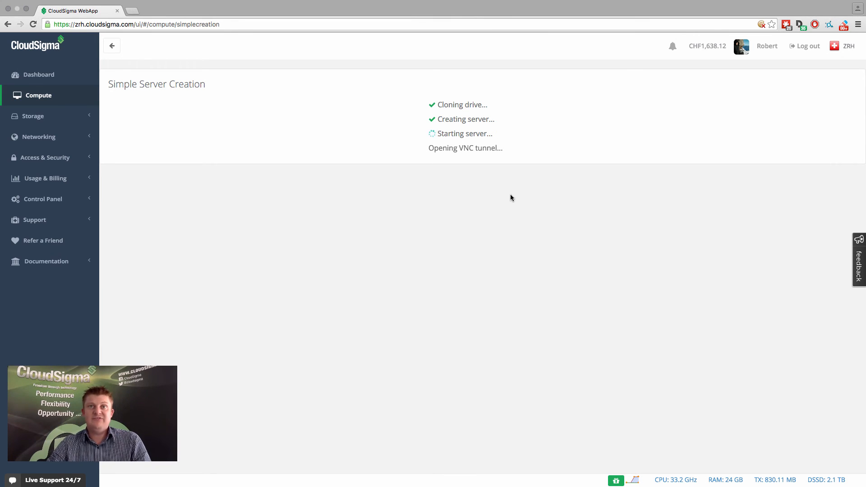
mouse_move(520, 207)
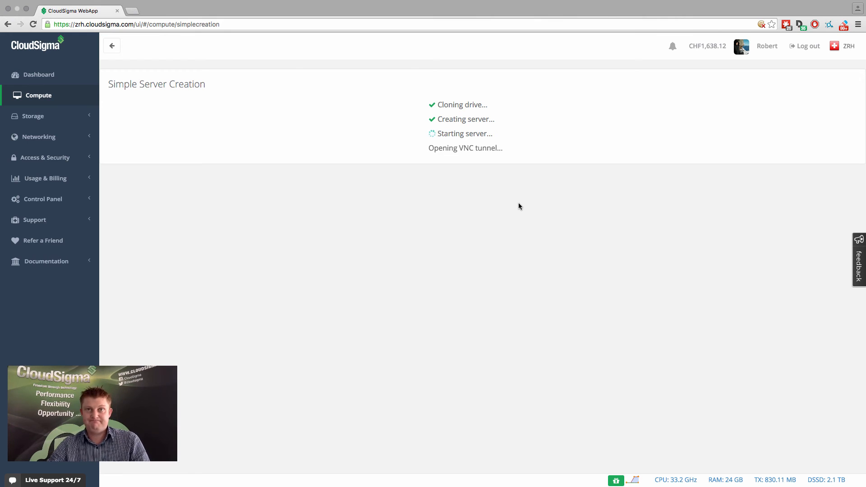
mouse_move(420, 166)
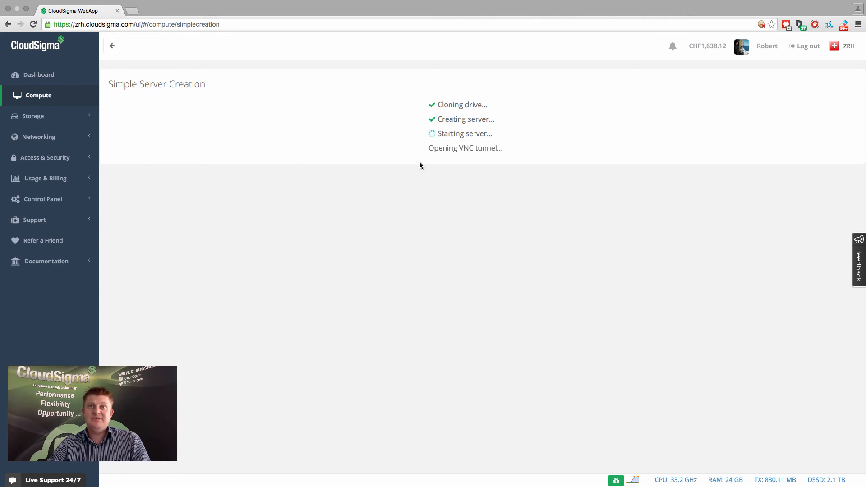
mouse_move(509, 200)
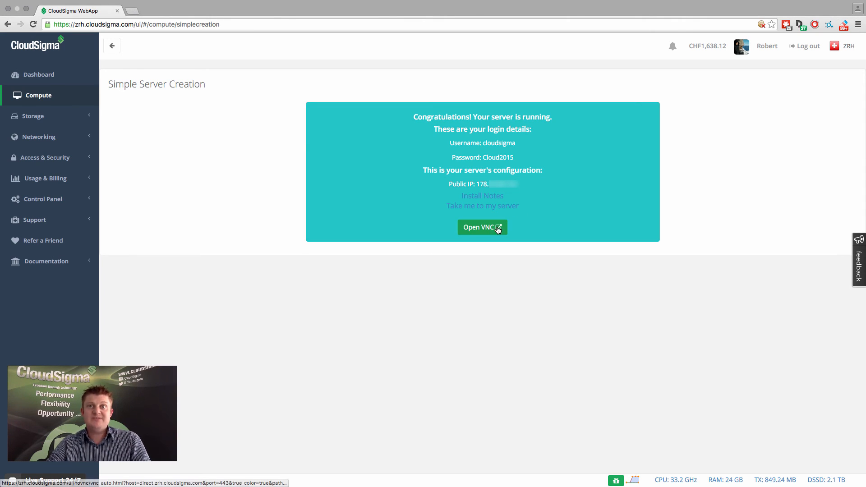
mouse_move(592, 198)
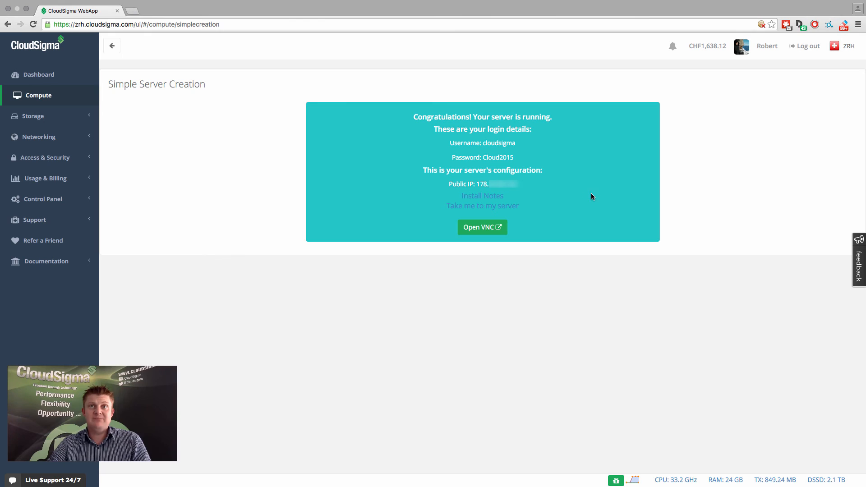
mouse_move(494, 162)
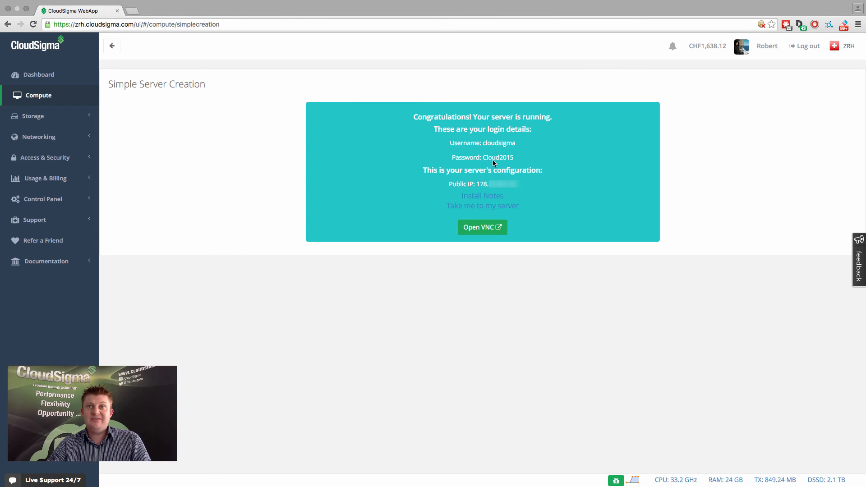
mouse_move(475, 184)
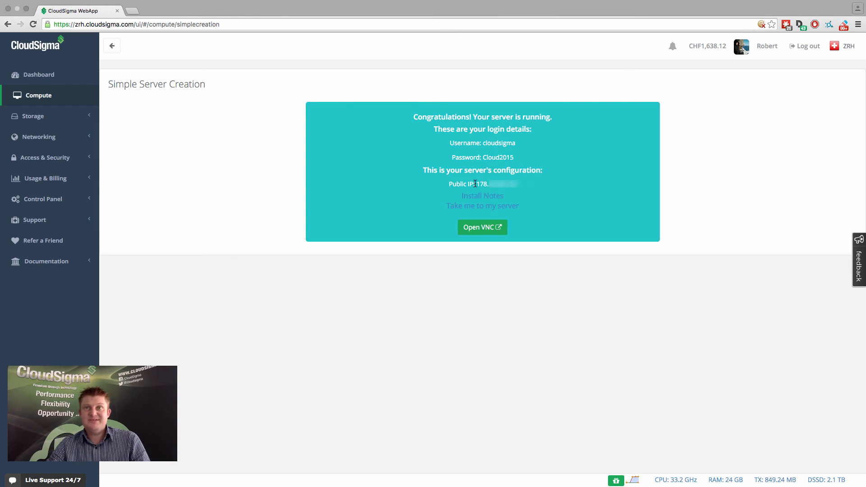
mouse_move(501, 201)
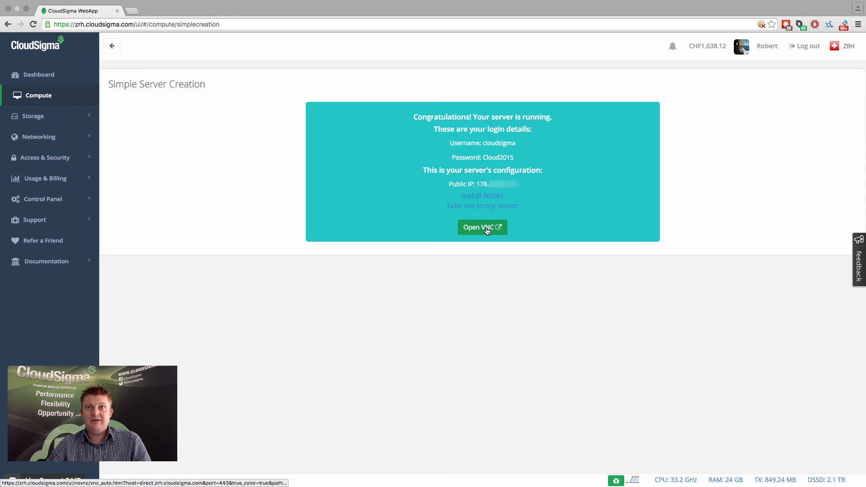
Enter the cloudsigma username at the Debian login prompt in the noVNC console, then return to the web app
left_click(482, 228)
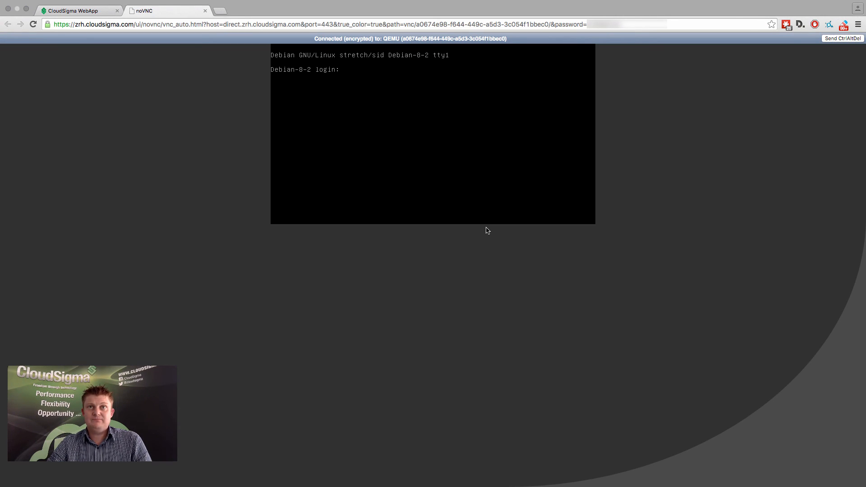
type("cloudsigma")
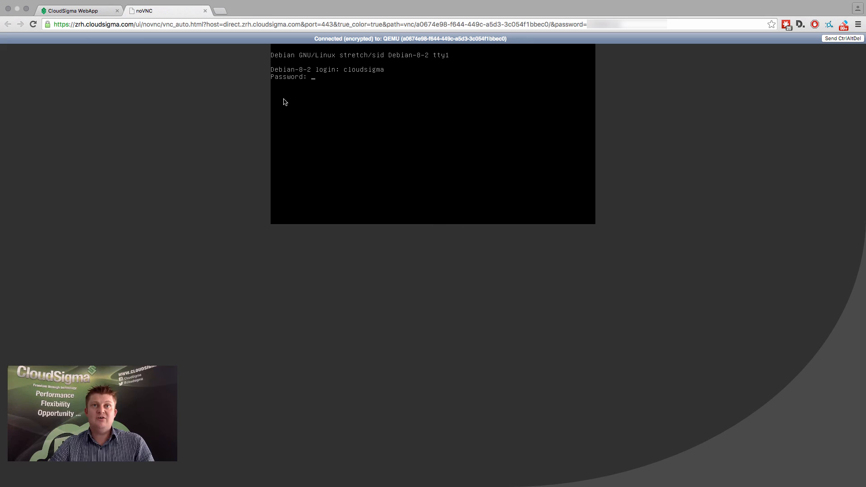
left_click(205, 11)
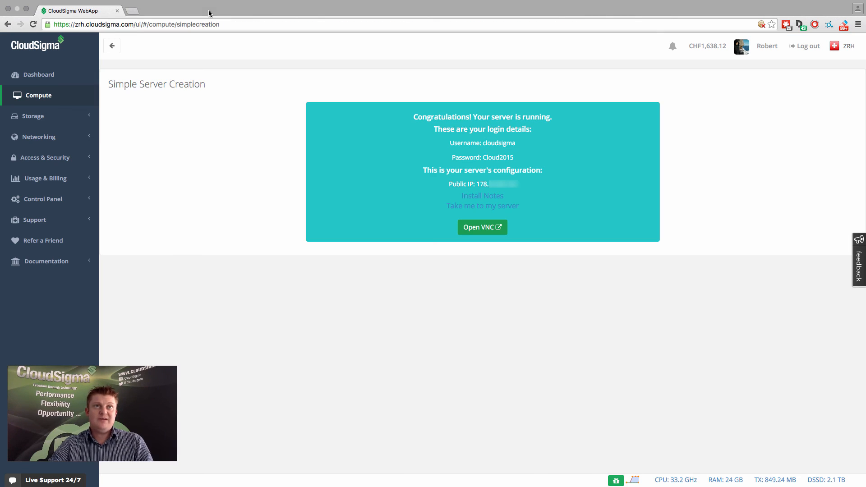
mouse_move(33, 94)
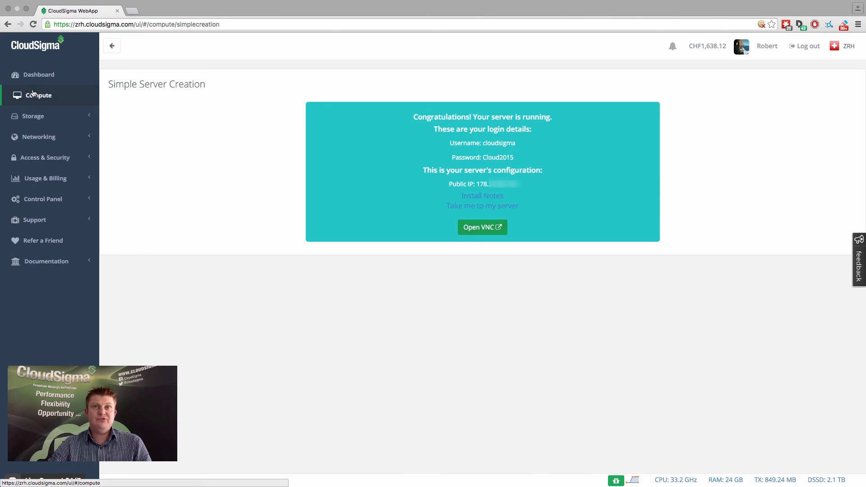
View the SSH Keys of Server 3c054f1bbec0 from the Compute servers list
left_click(38, 95)
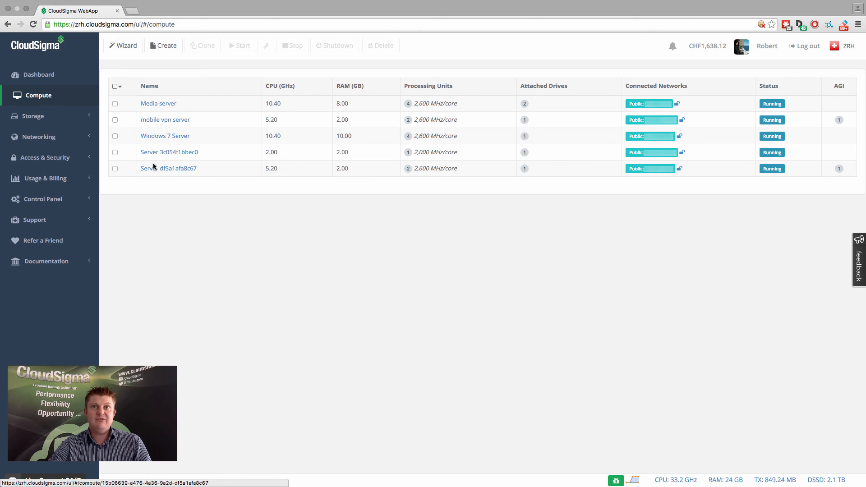
left_click(169, 151)
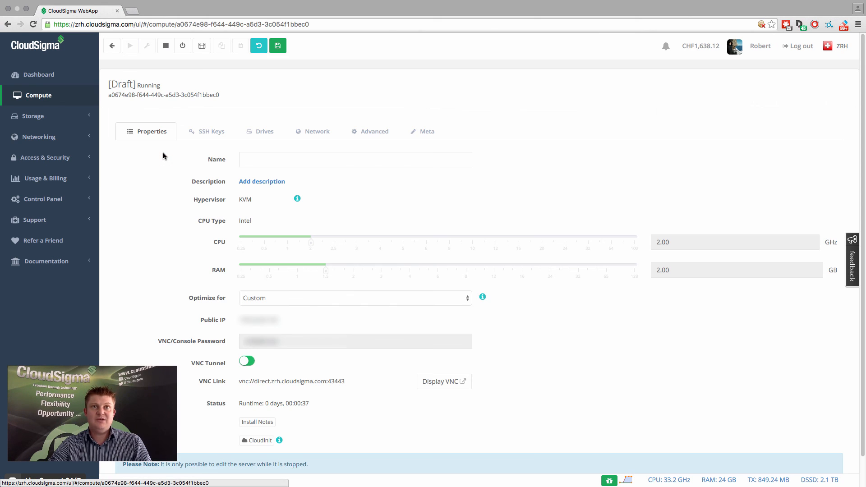
left_click(210, 132)
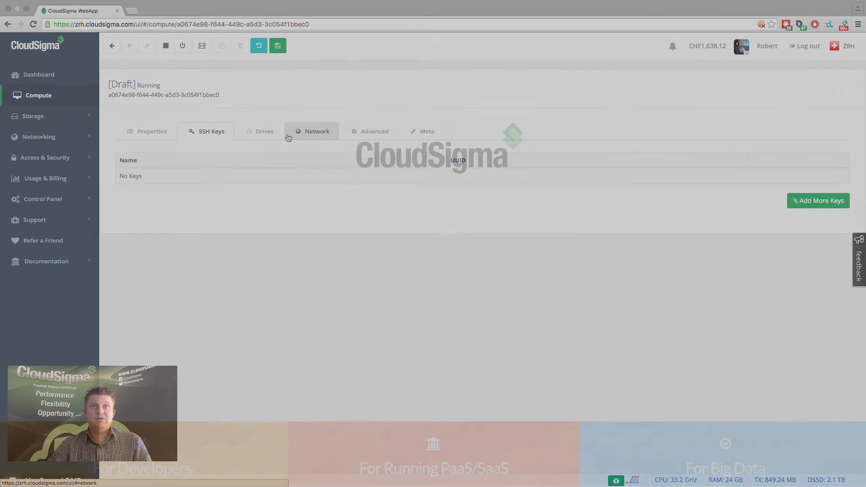